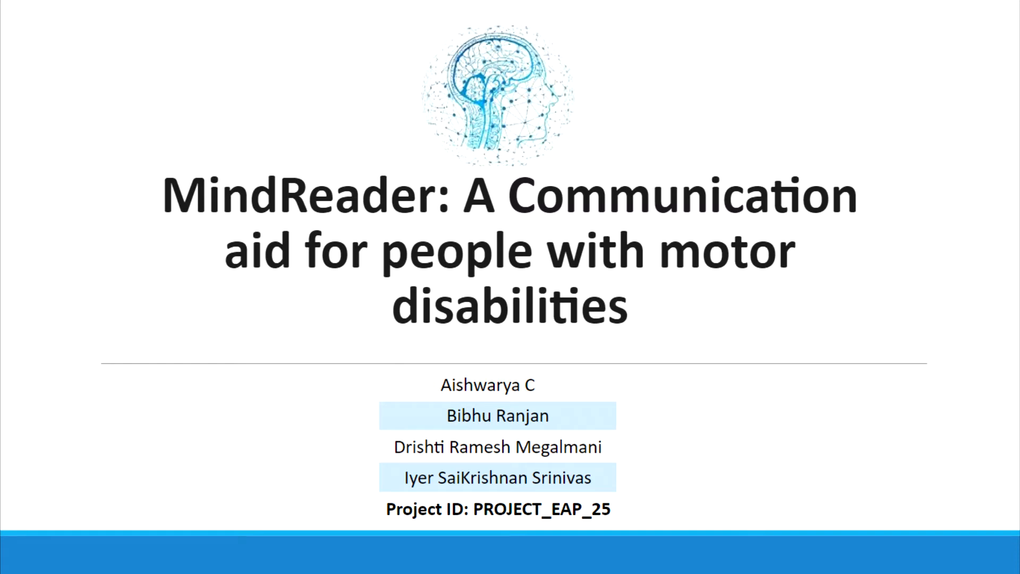
Step: Pick the letters M and E in the Tkinter letter grid to spell GAME
left_click(386, 560)
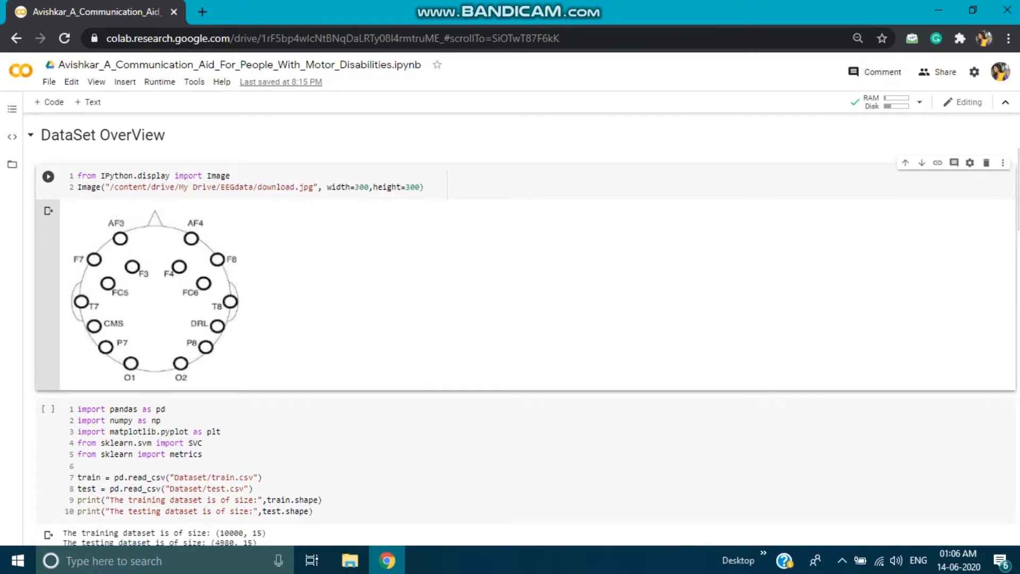
scroll("down", 3)
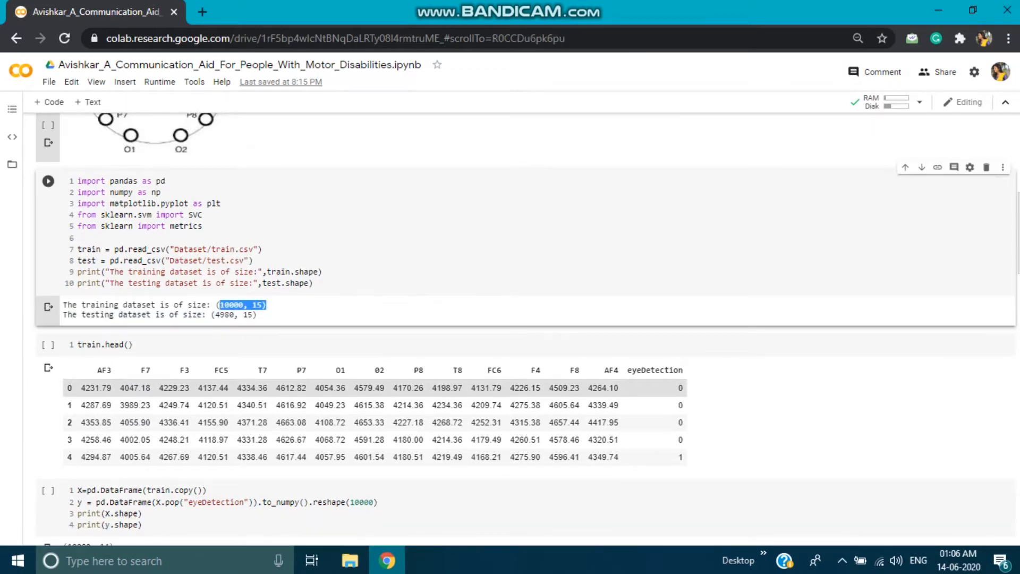
scroll("down", 3)
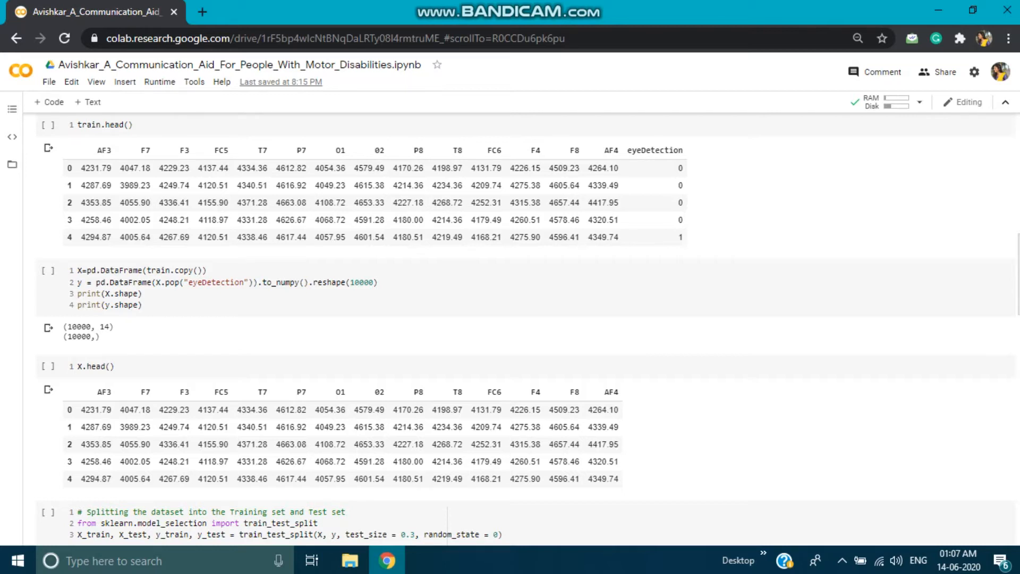
scroll("down", 3)
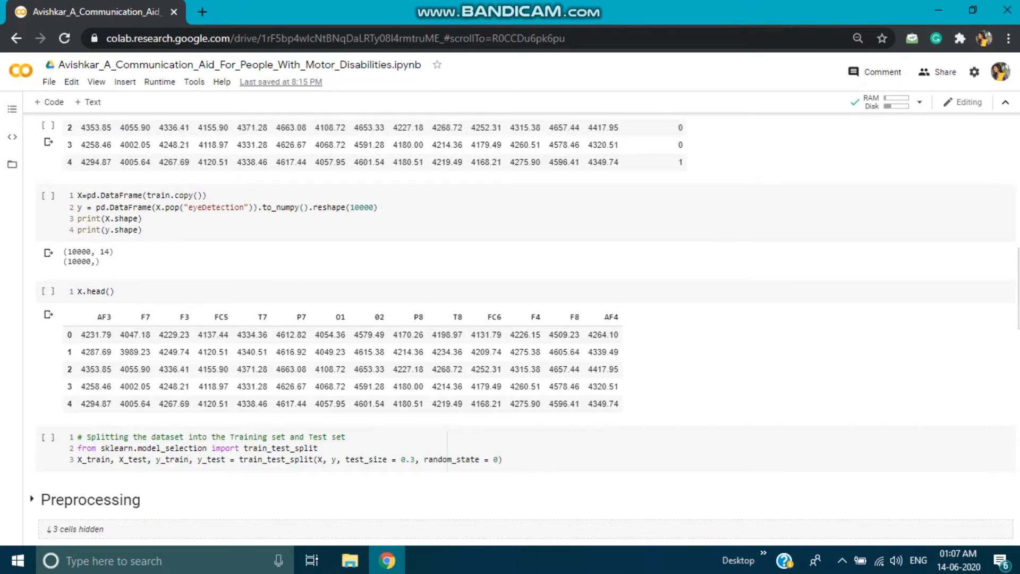
scroll("down", 3)
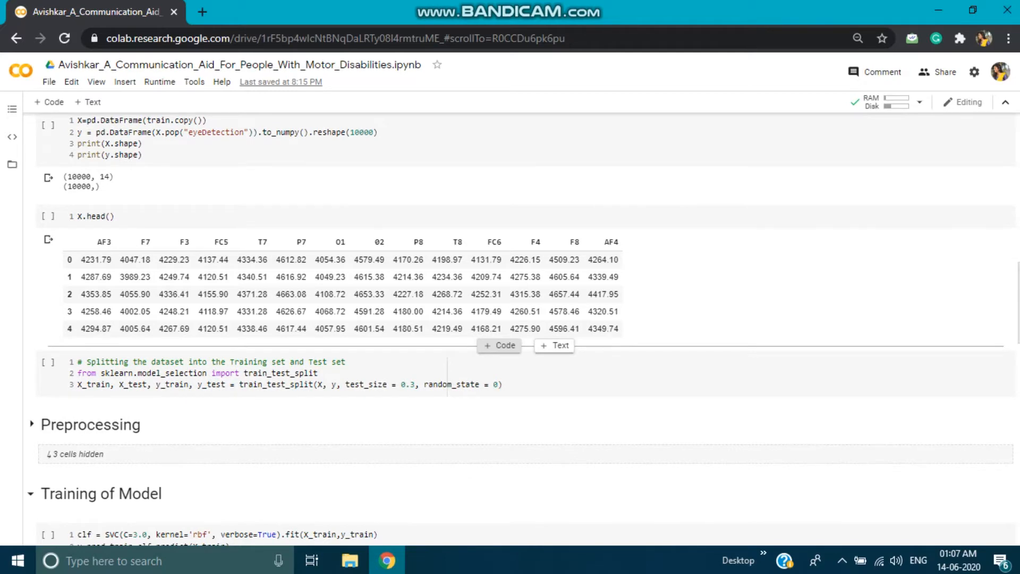
scroll("down", 3)
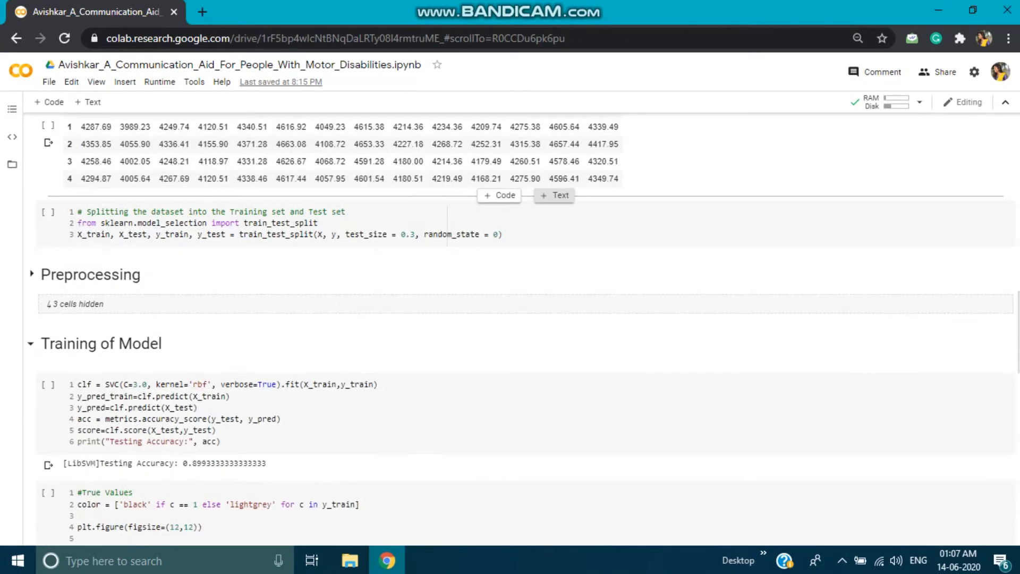
scroll("down", 3)
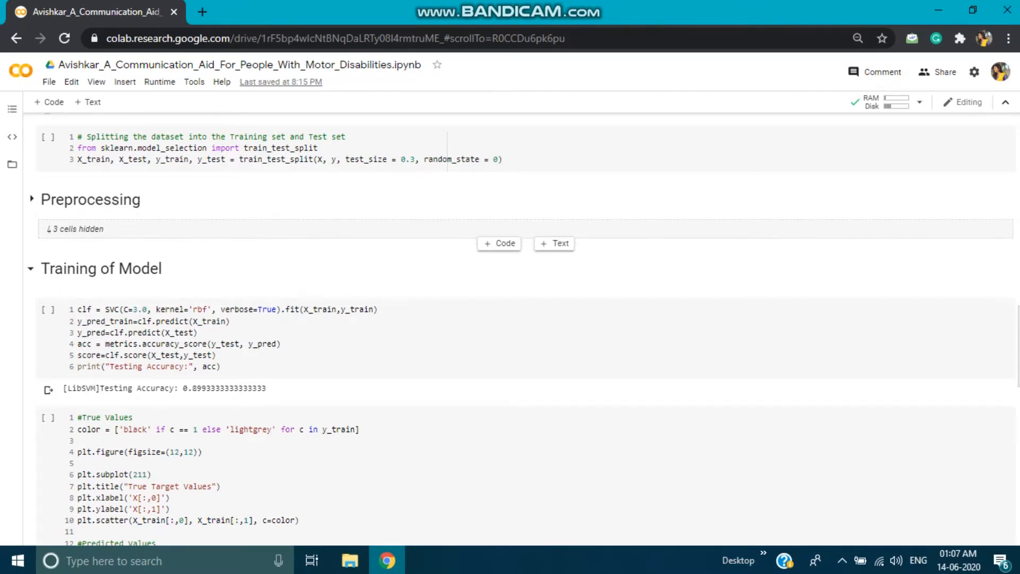
scroll("down", 3)
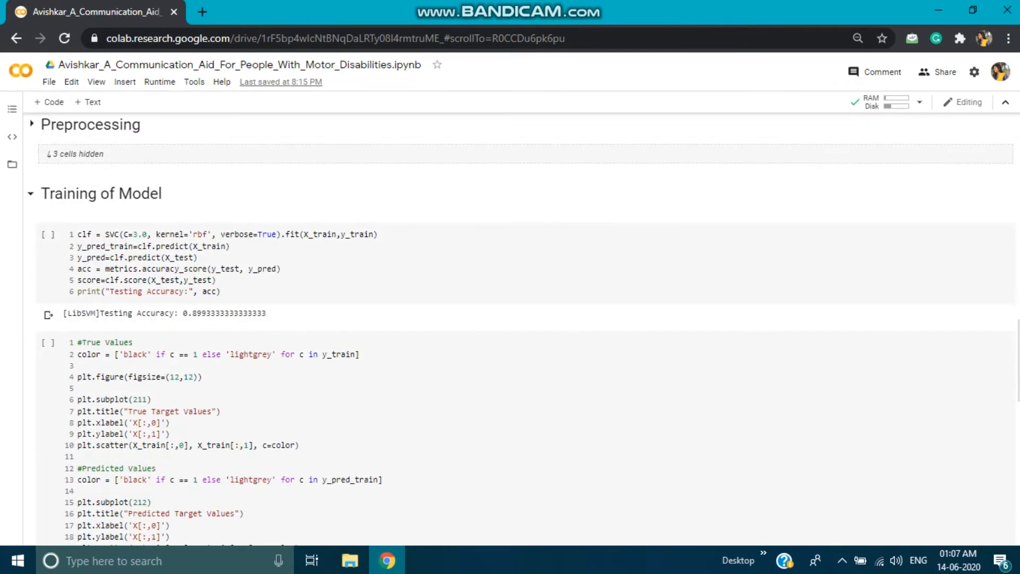
scroll("down", 3)
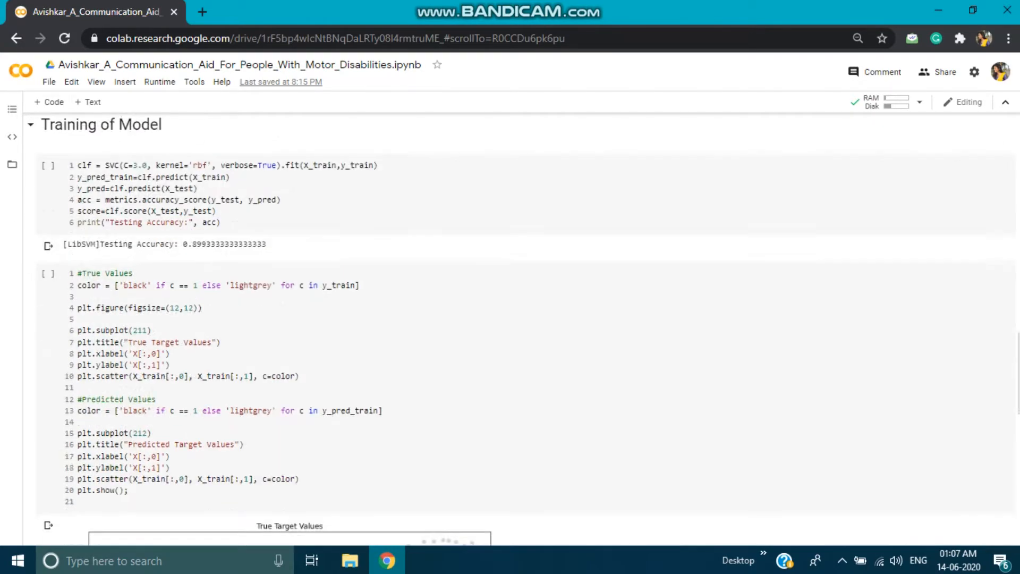
scroll("down", 3)
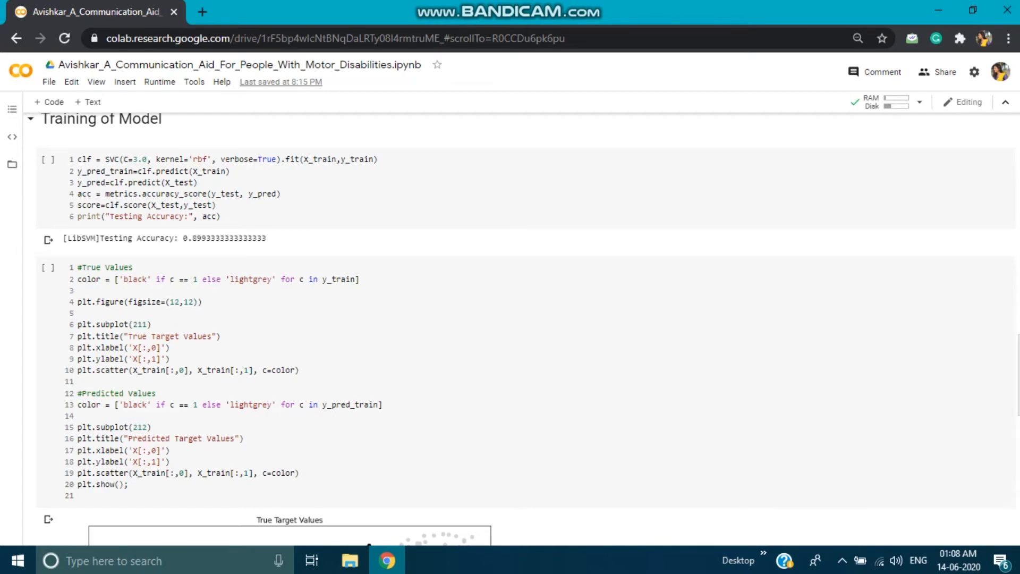
scroll("down", 3)
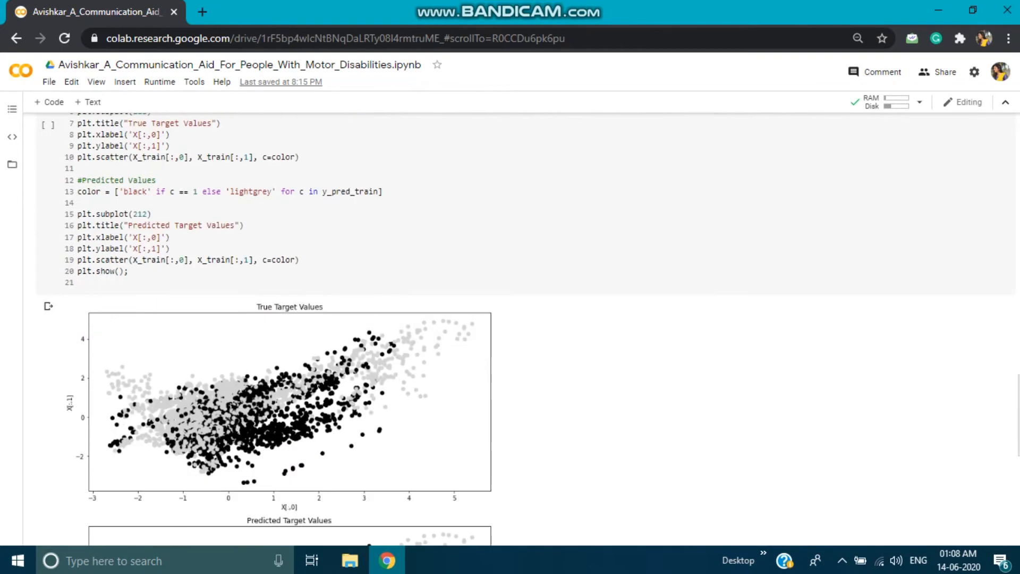
scroll("down", 3)
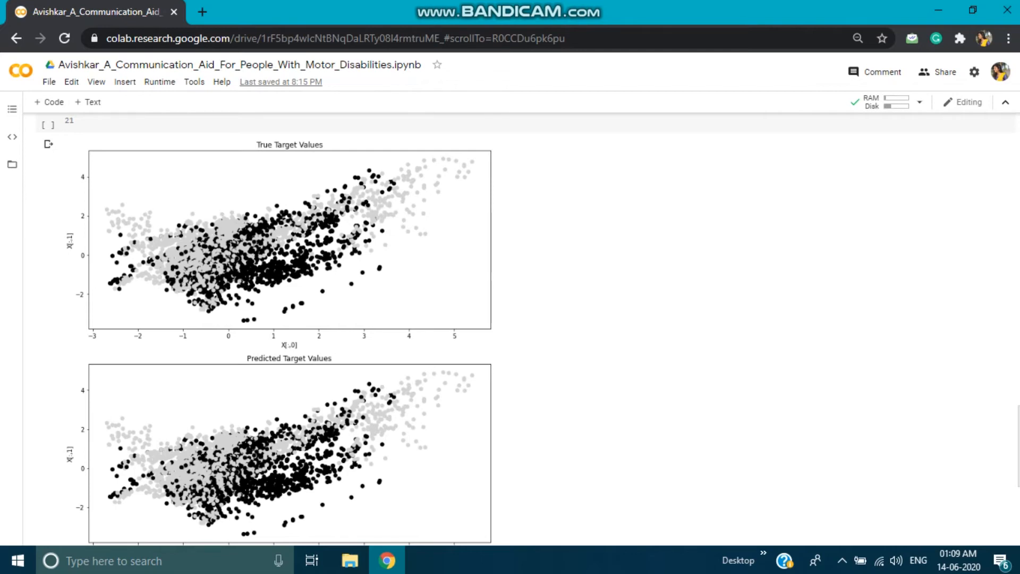
scroll("down", 3)
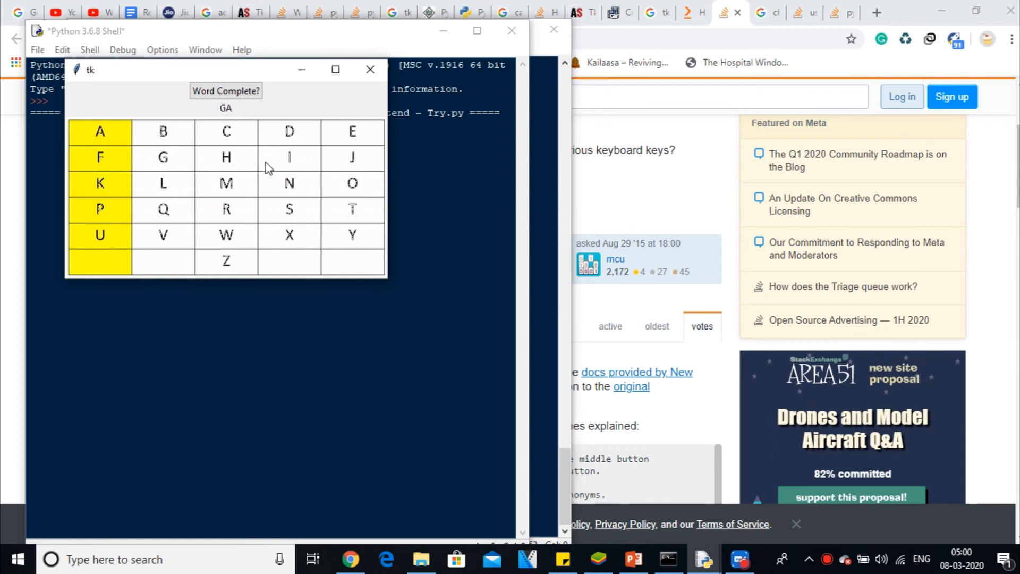
left_click(162, 131)
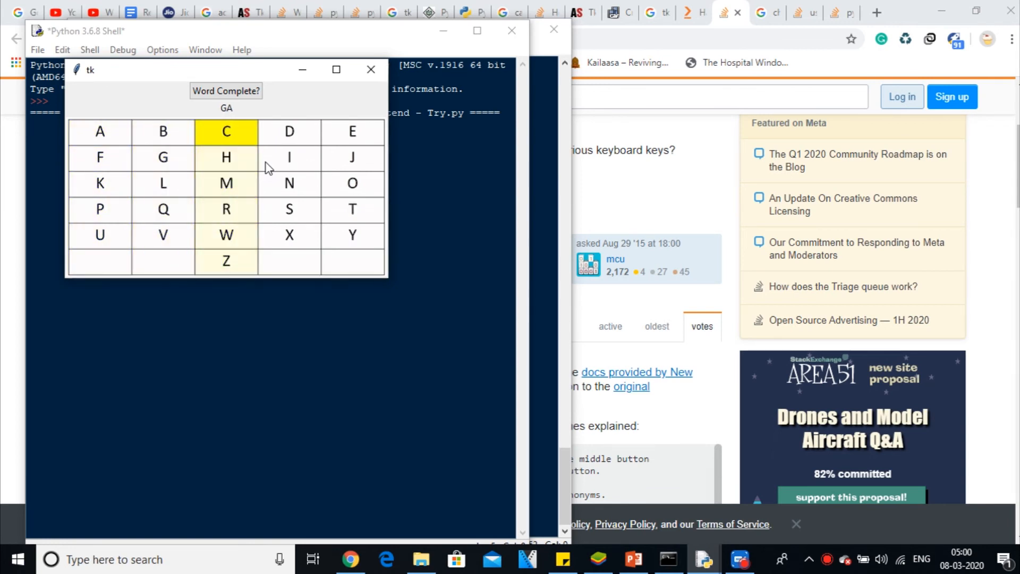
left_click(225, 156)
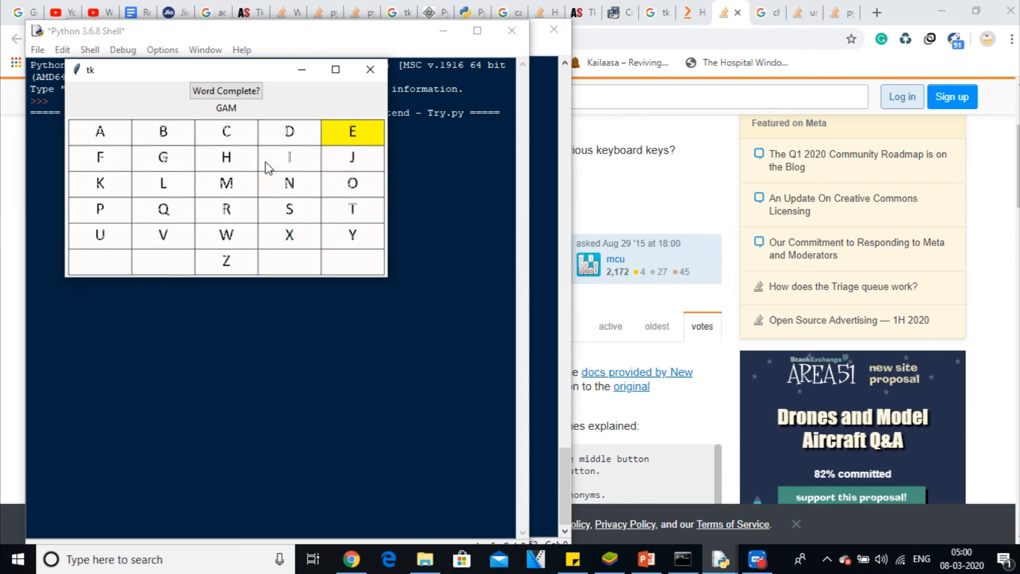
left_click(226, 90)
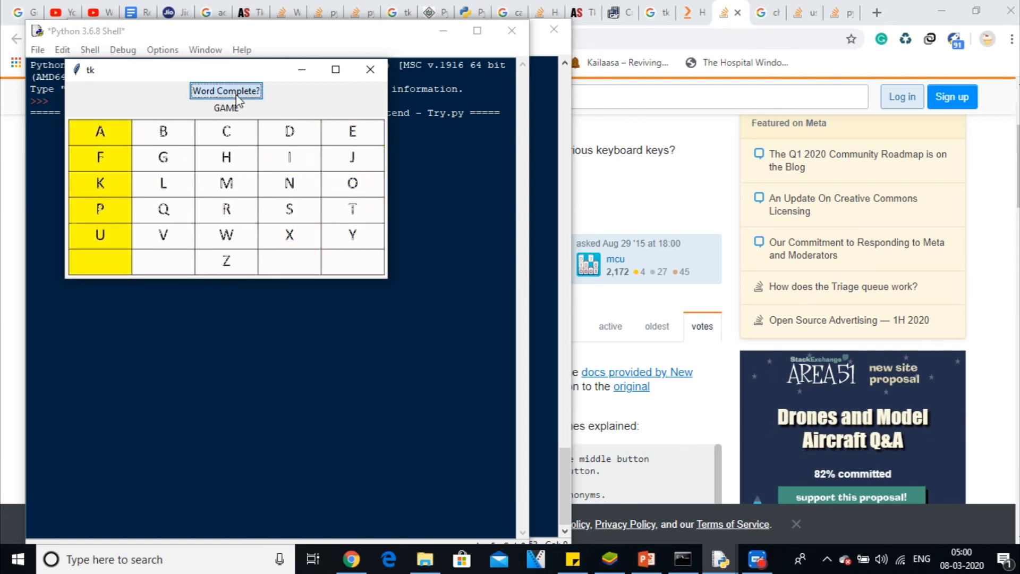